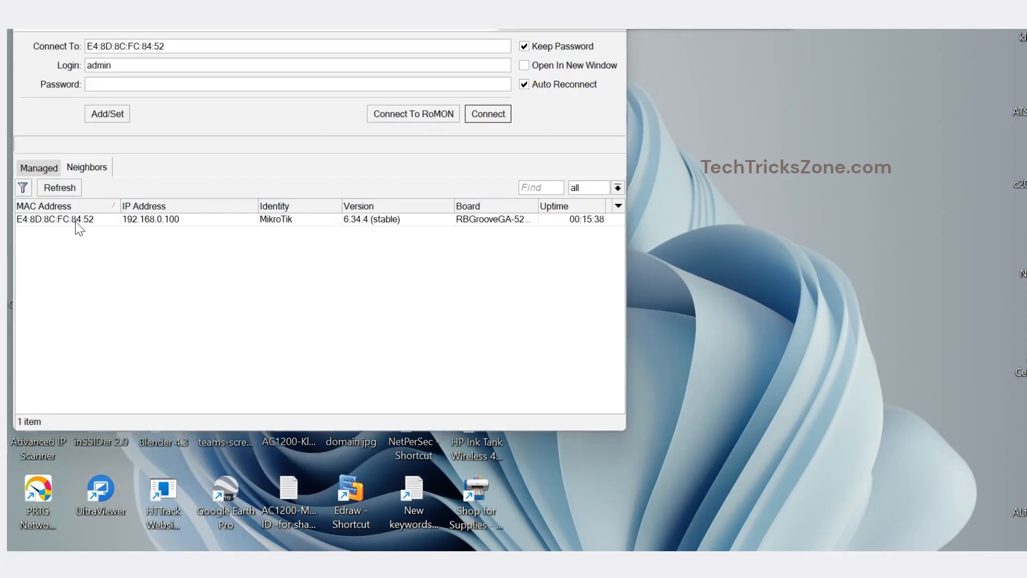
# Step: Select the MikroTik router by MAC address in Neighbors and log in
pyautogui.click(59, 187)
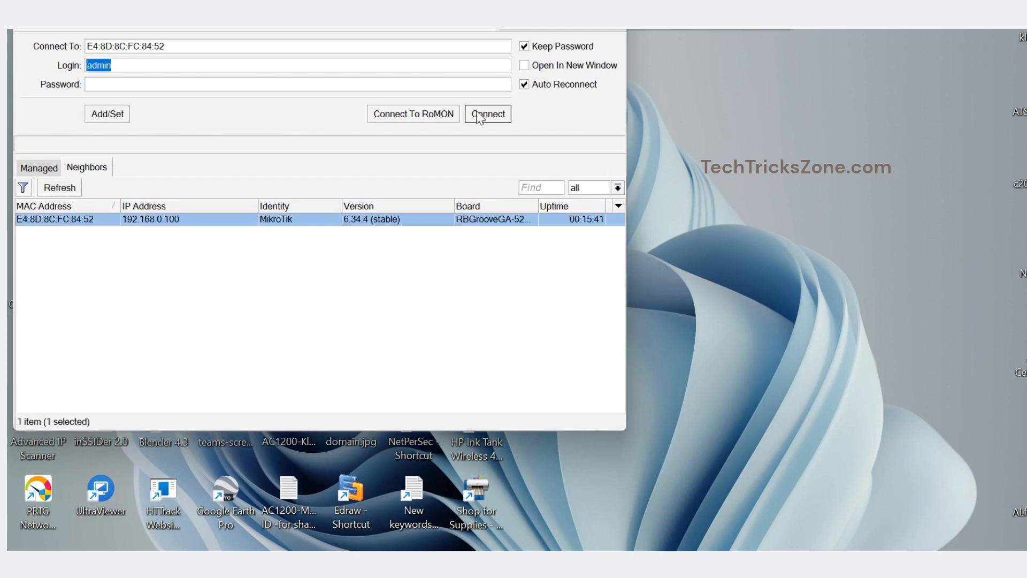
pyautogui.click(488, 113)
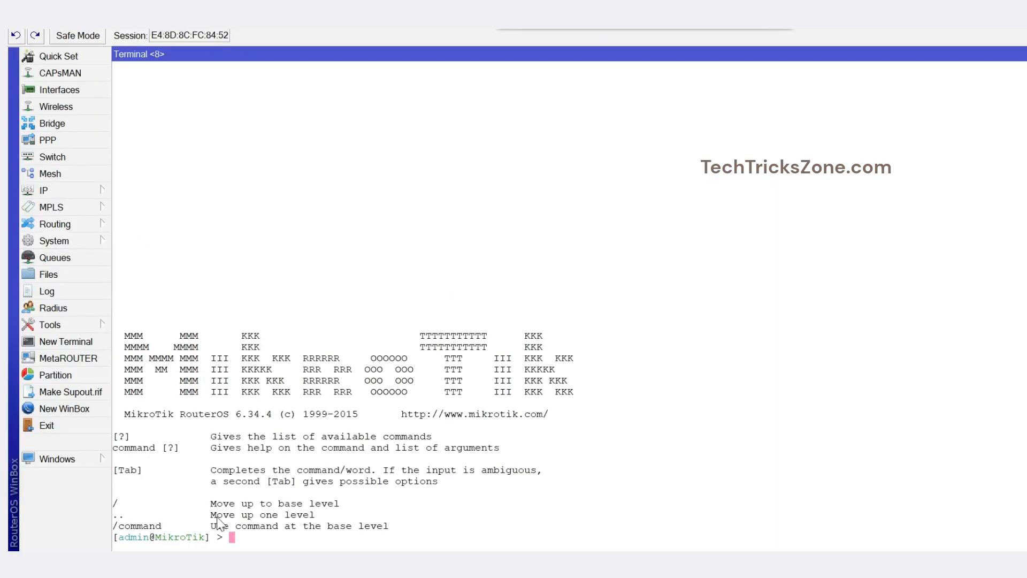
# Step: Ping 4.2.2.2 from the terminal, getting two replies with 0% packet loss
pyautogui.write('ping 4.2.2')
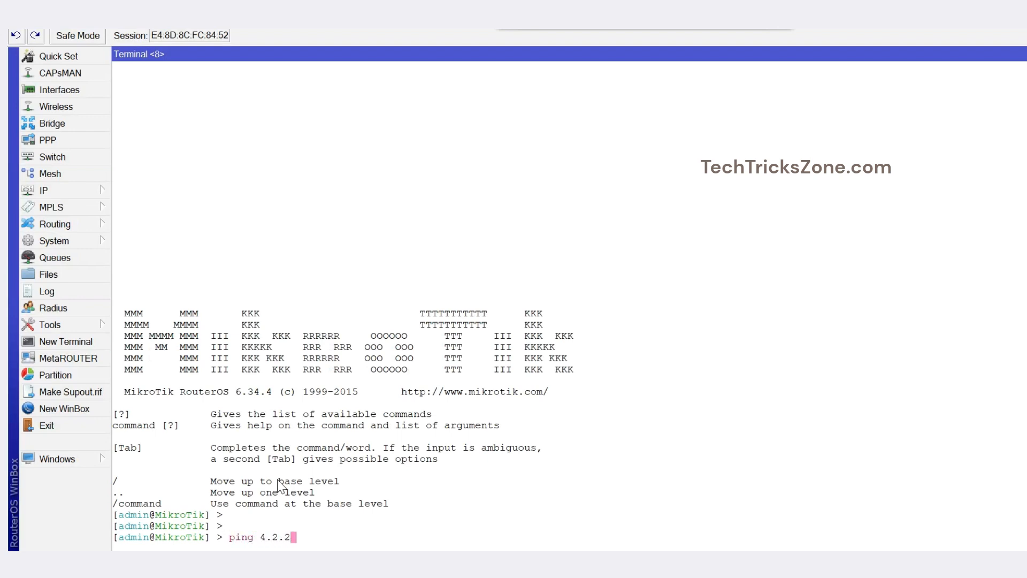
pyautogui.press('Return')
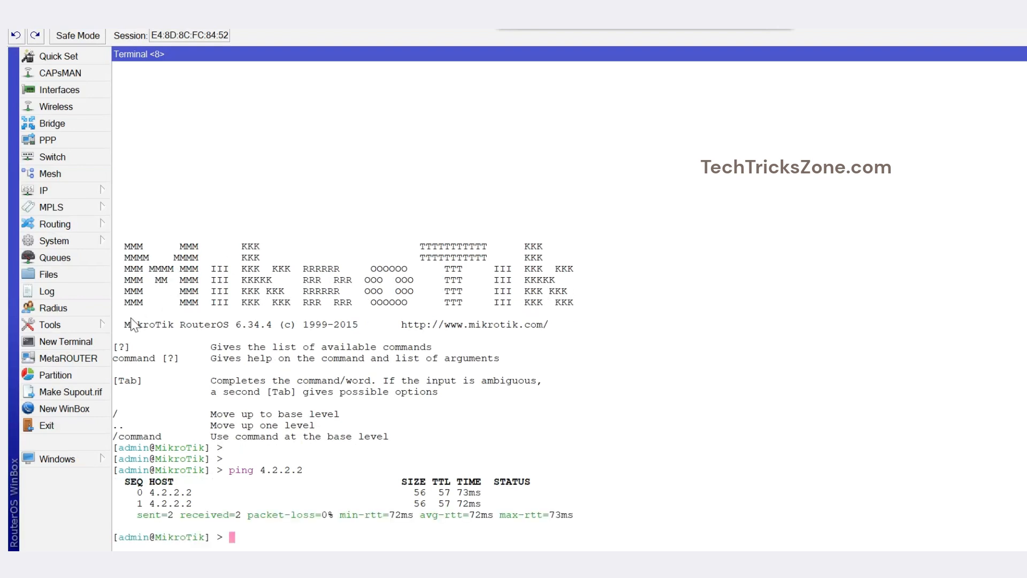
pyautogui.moveTo(89, 250)
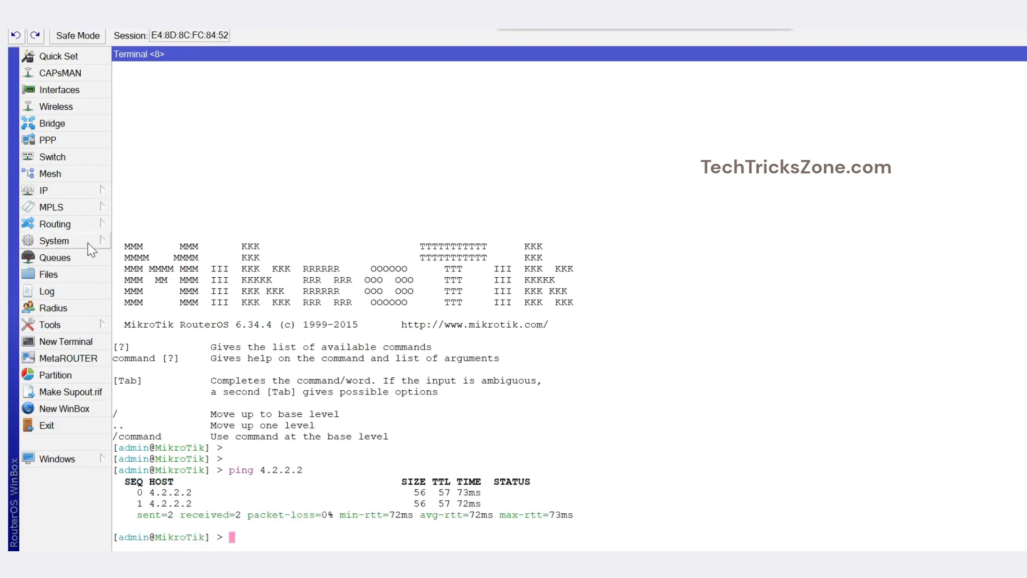
# Step: From System > Packages, run Check For Updates showing 6.34.4 vs latest 6.49.18
pyautogui.click(53, 240)
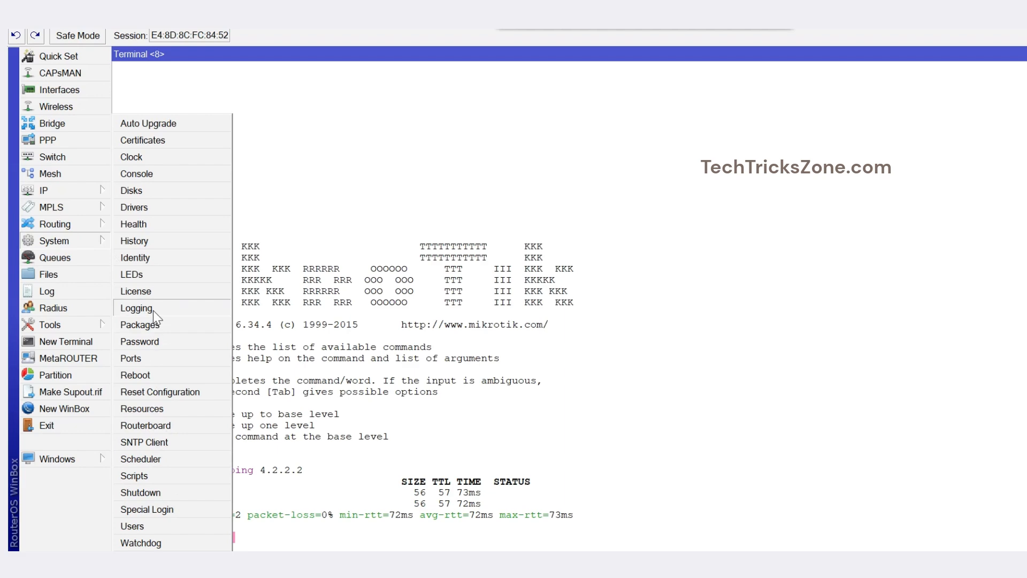
pyautogui.click(138, 324)
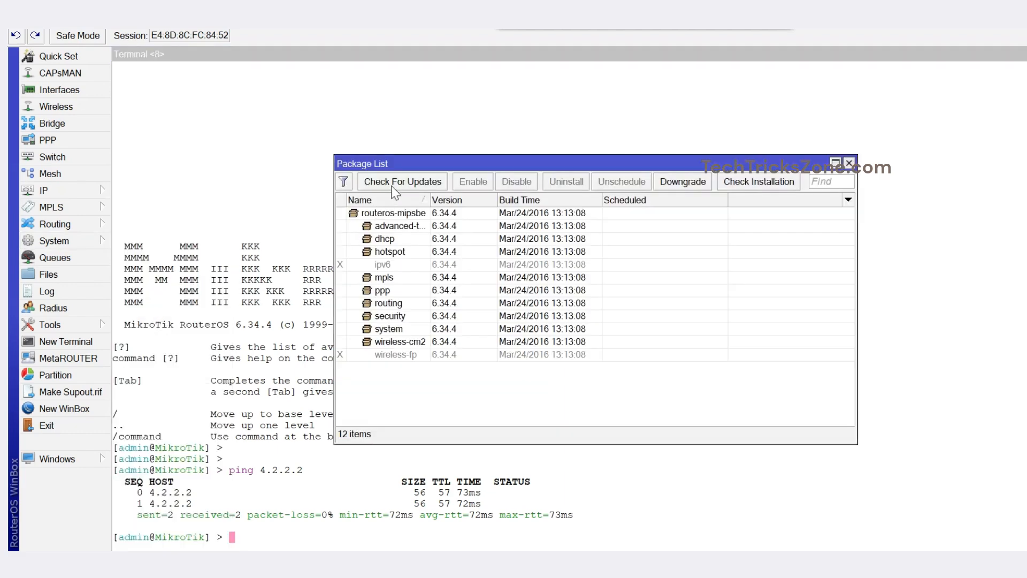
pyautogui.click(402, 182)
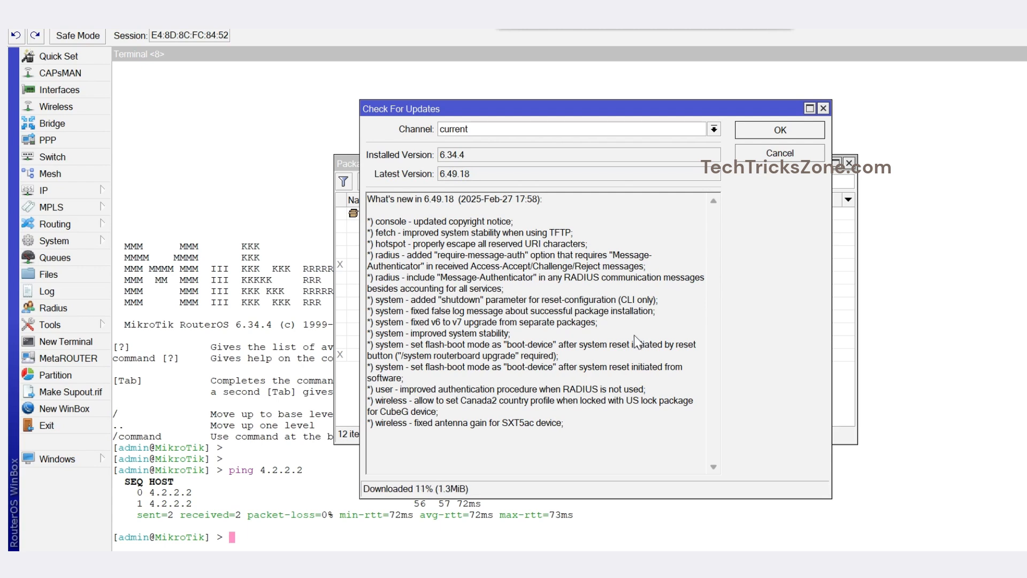
pyautogui.moveTo(496, 459)
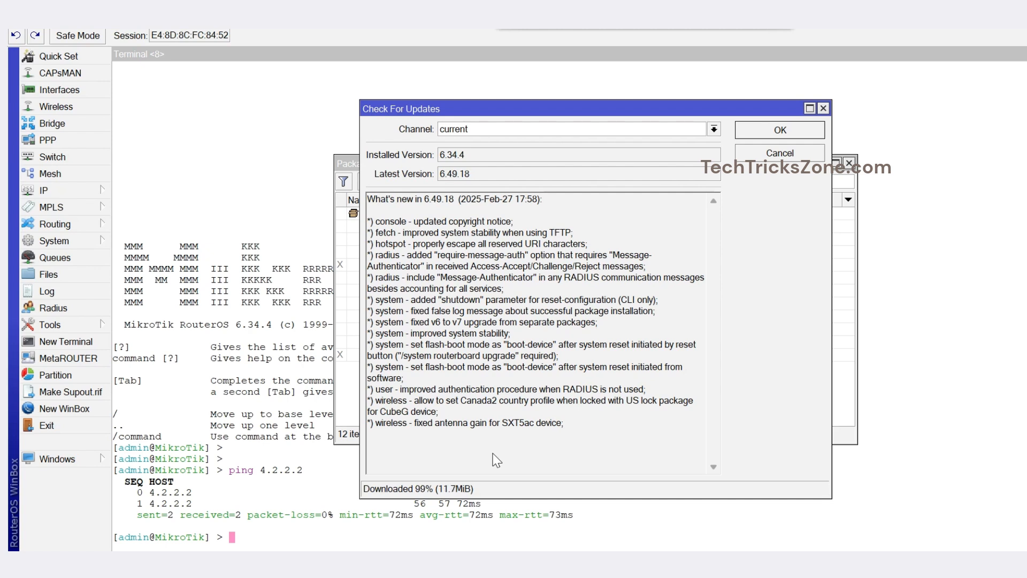
# Step: Finish the 6.49.18 download and reboot, then reconnect to the upgraded router
pyautogui.click(779, 129)
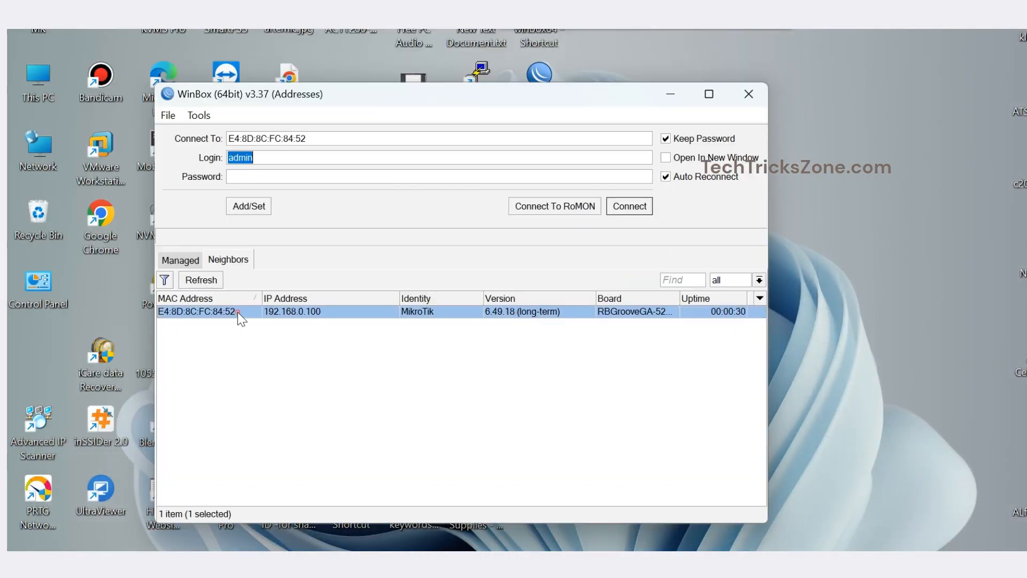
pyautogui.click(628, 205)
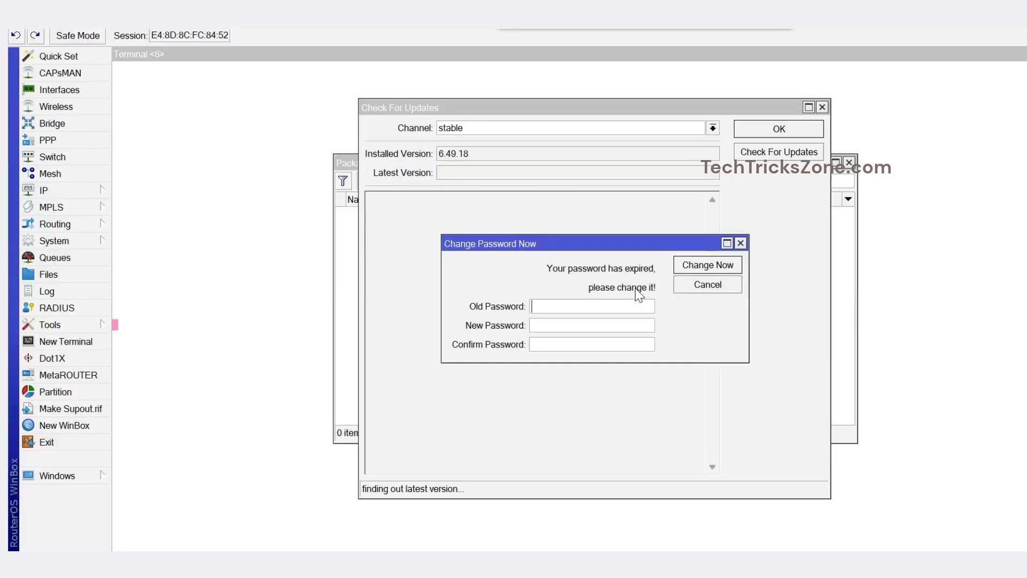
# Step: Dismiss the expired-password prompt, confirm 6.49.18 is up to date, and close the window
pyautogui.click(779, 152)
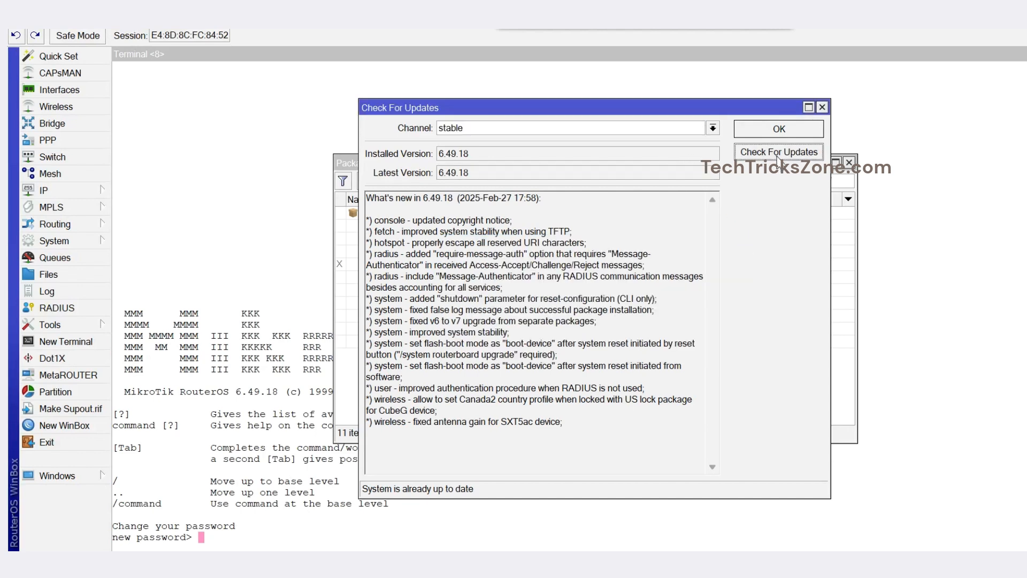
pyautogui.moveTo(405, 518)
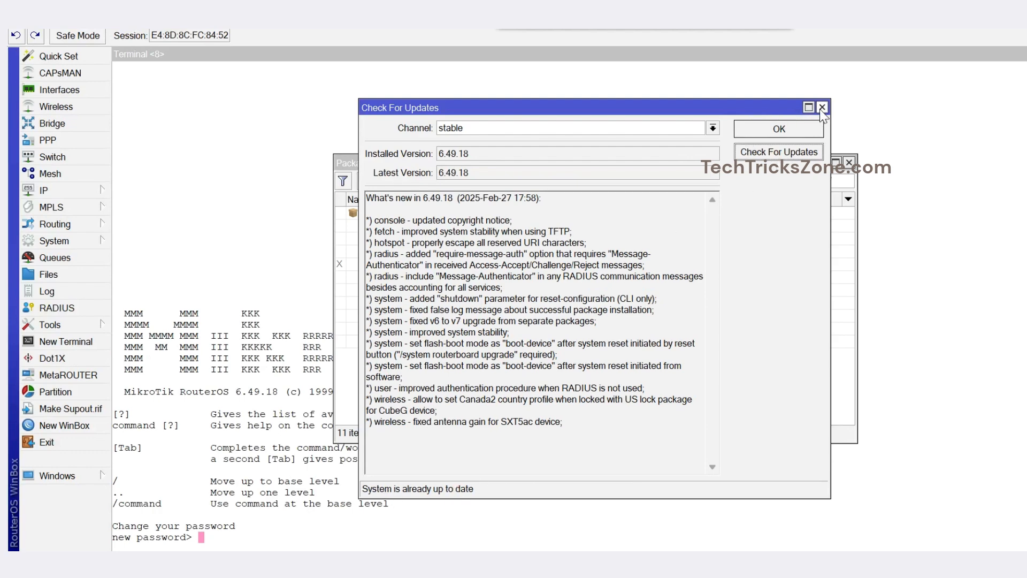
pyautogui.click(822, 107)
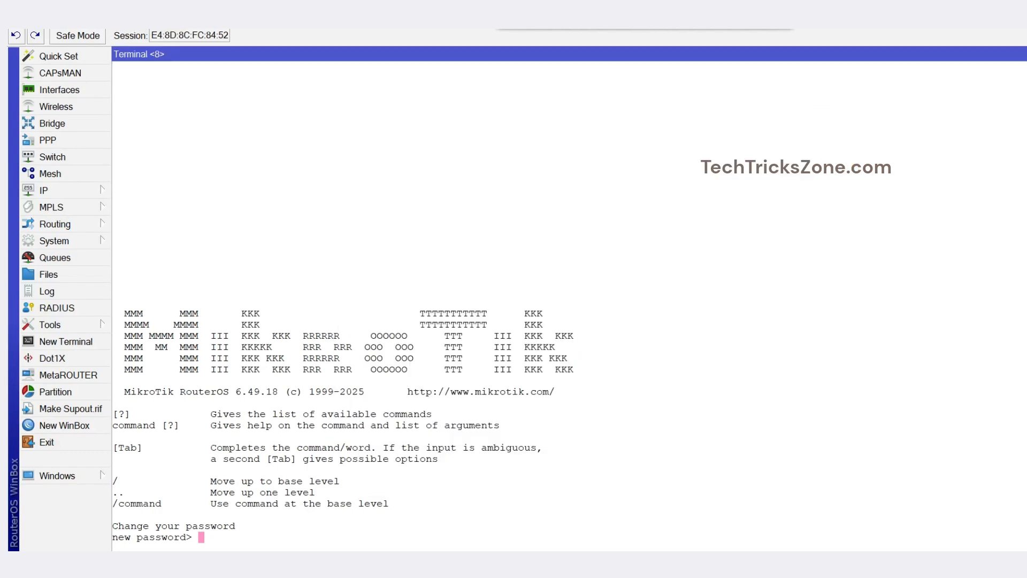